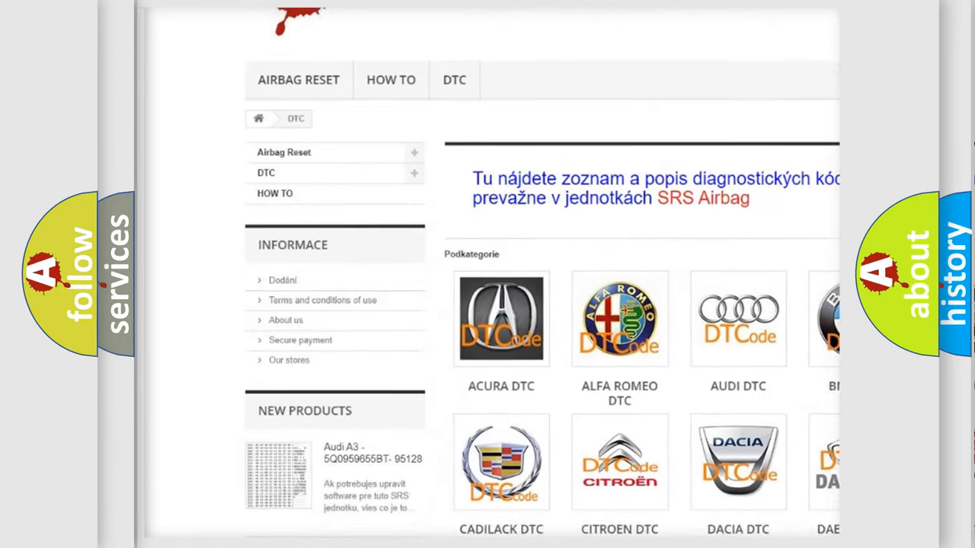
scroll(down, 3)
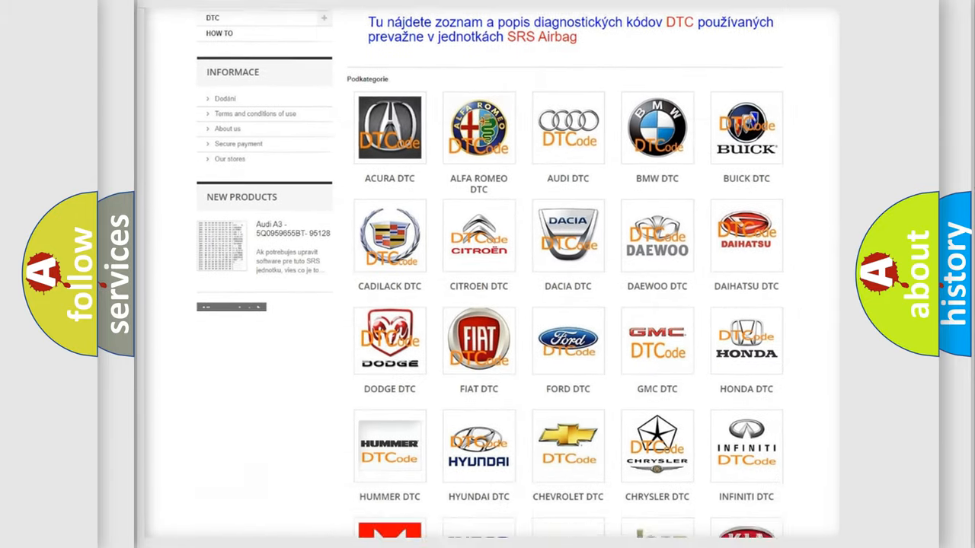
scroll(down, 3)
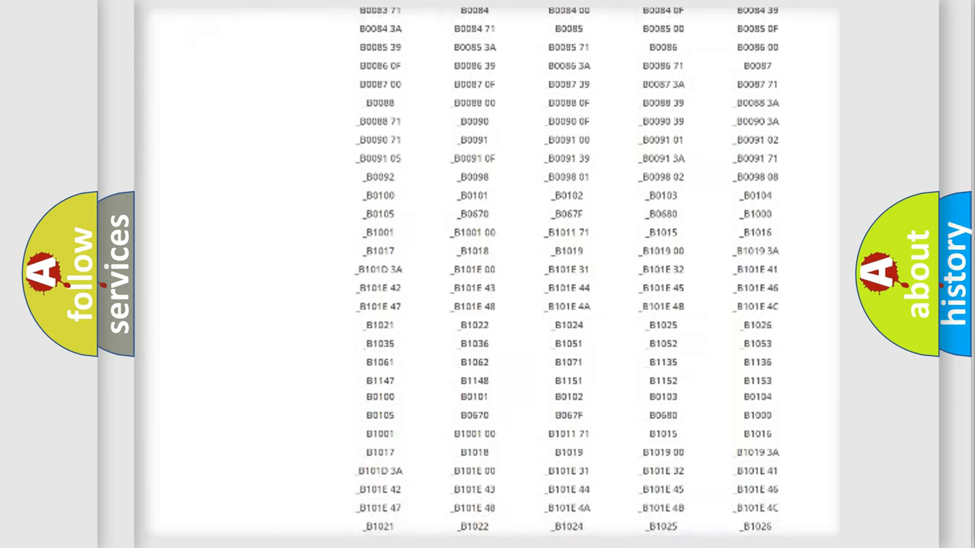
scroll(up, 3)
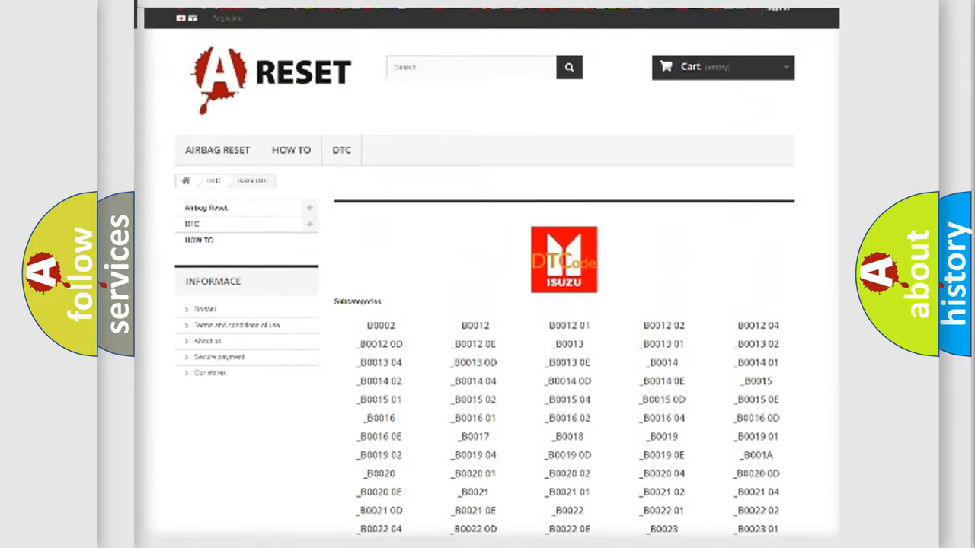